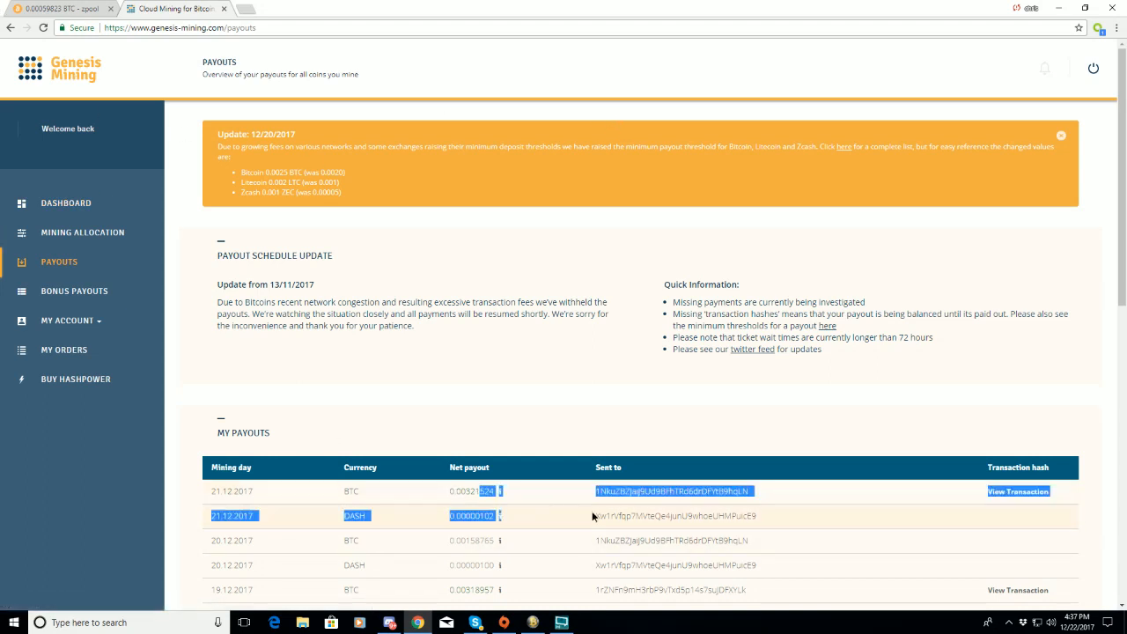
- Leave the Genesis Mining payouts list for the dashboard of Bitcoin, Litecoin and Dash hashrates
{"action": "left_click", "coordinate": [498, 502]}
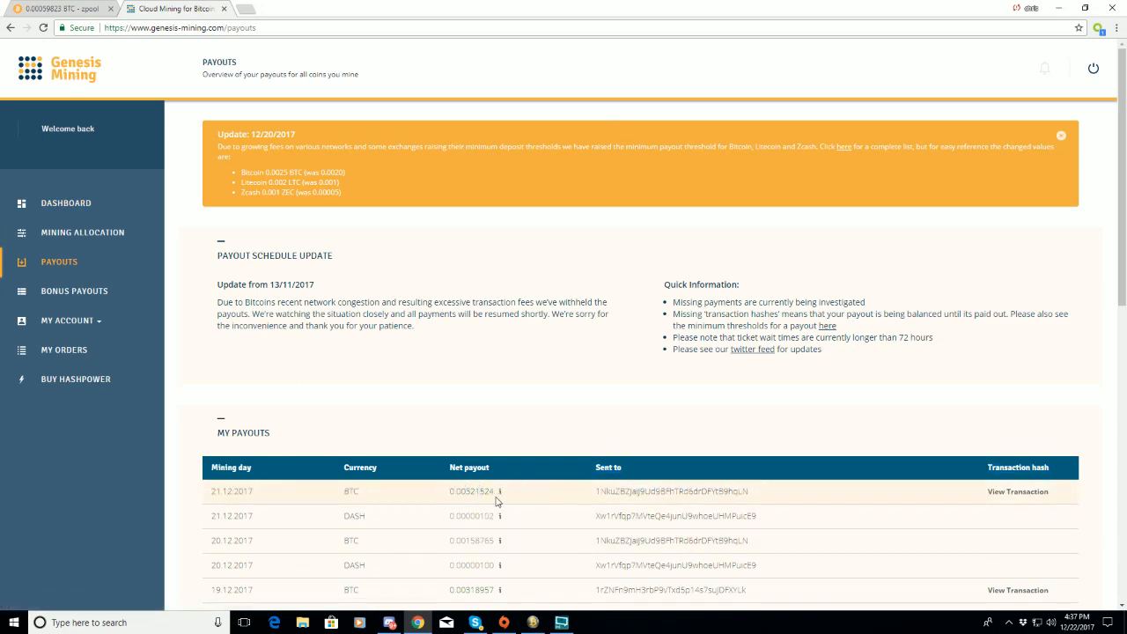
{"action": "double_click", "coordinate": [470, 540]}
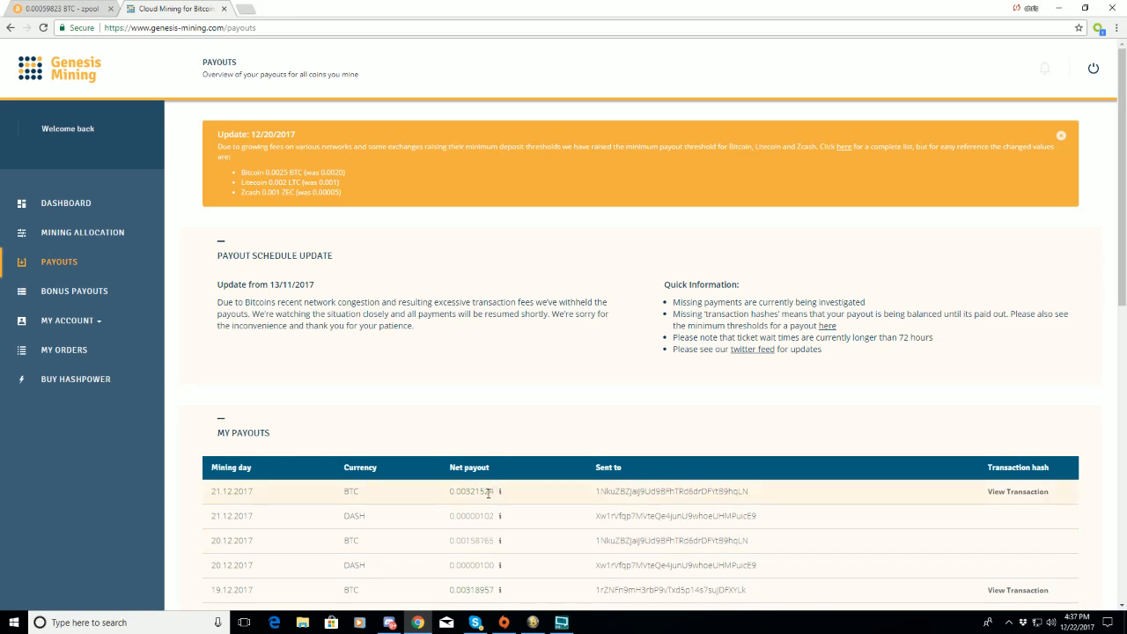
{"action": "double_click", "coordinate": [476, 491]}
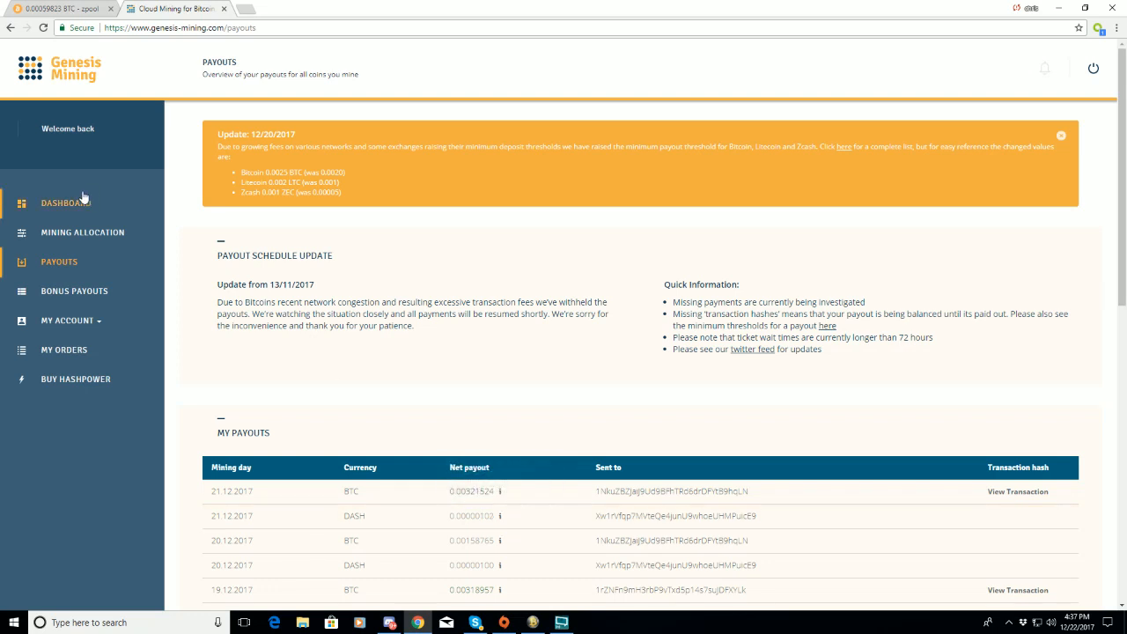
{"action": "left_click", "coordinate": [65, 203]}
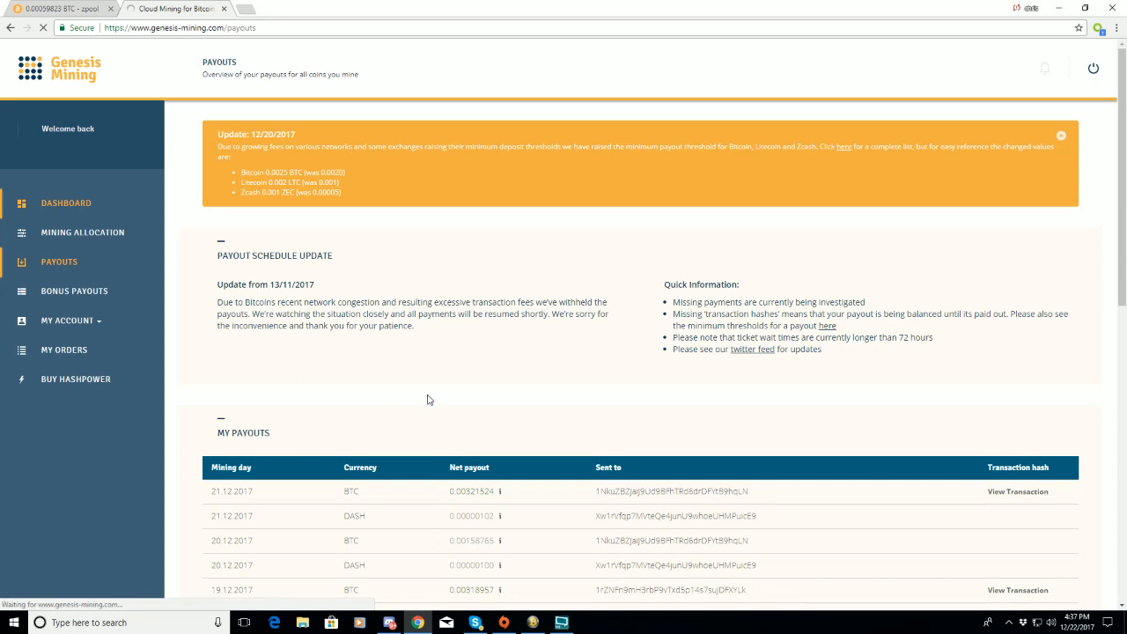
{"action": "left_click", "coordinate": [66, 203]}
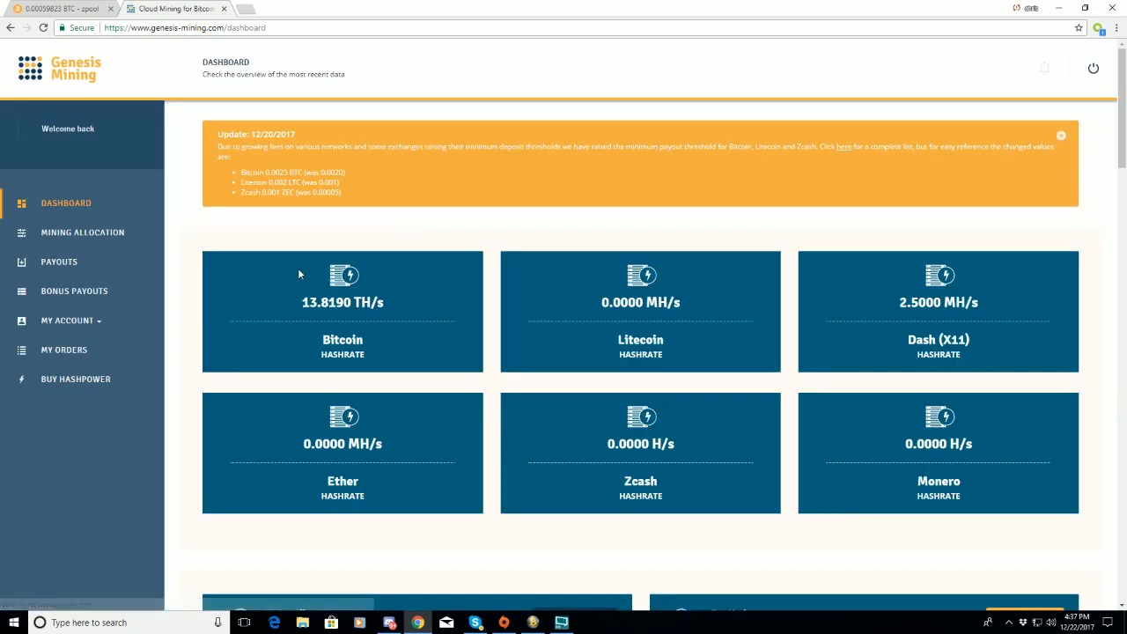
{"action": "double_click", "coordinate": [328, 302]}
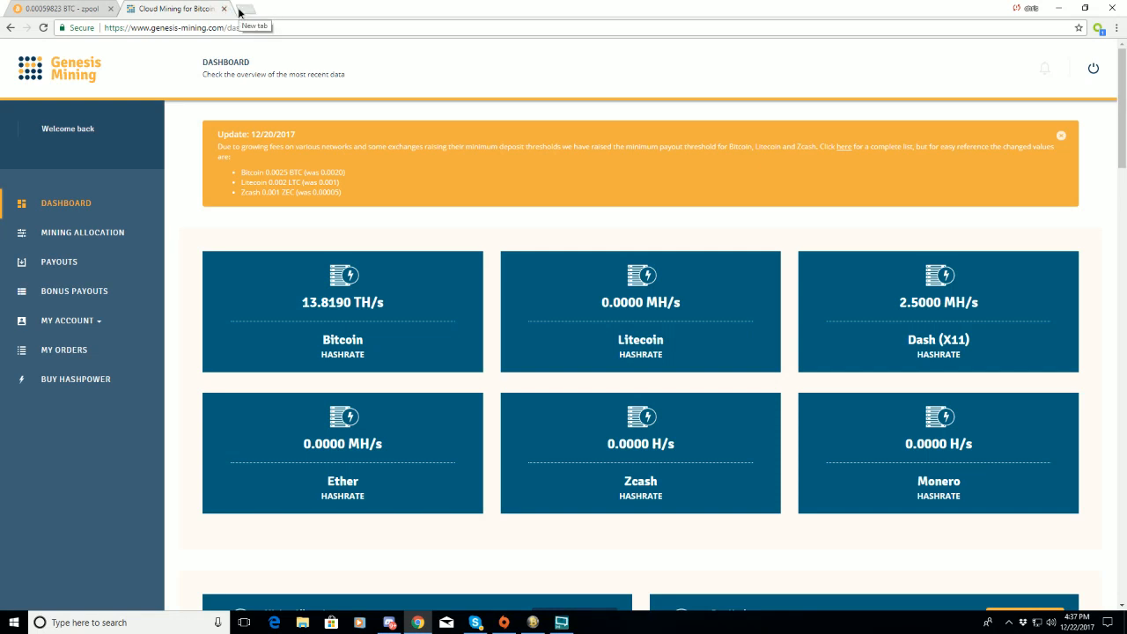
- Open HashFlare in a new tab and review the panel's BTC balance, SHA-256 hashrate and forecast
{"action": "left_click", "coordinate": [253, 9]}
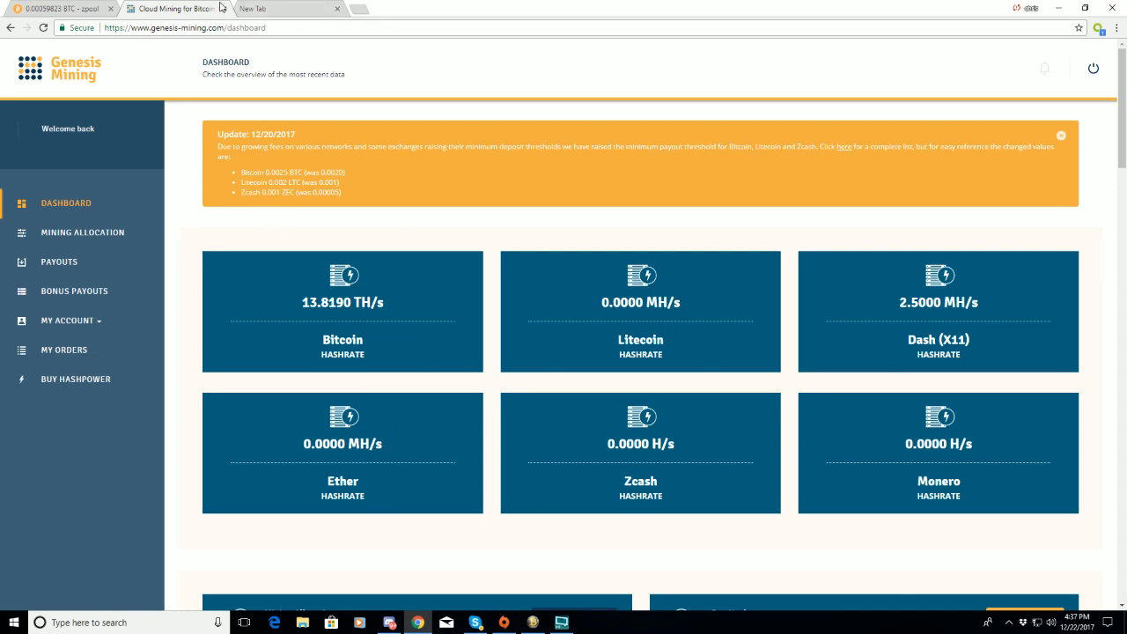
{"action": "mouse_move", "coordinate": [226, 8]}
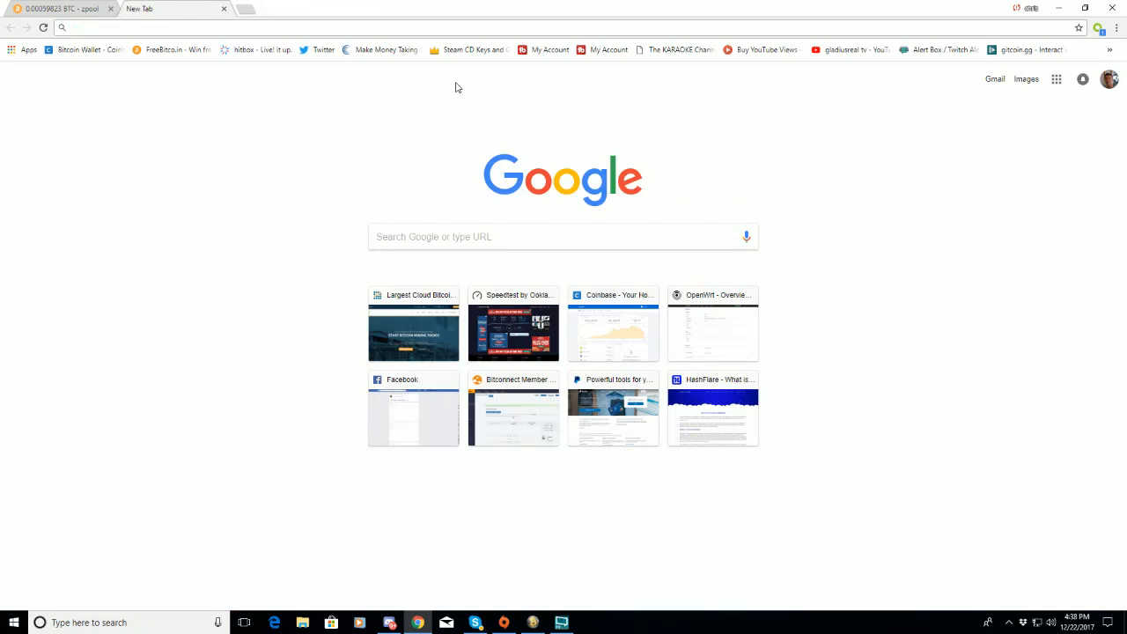
{"action": "left_click", "coordinate": [713, 416]}
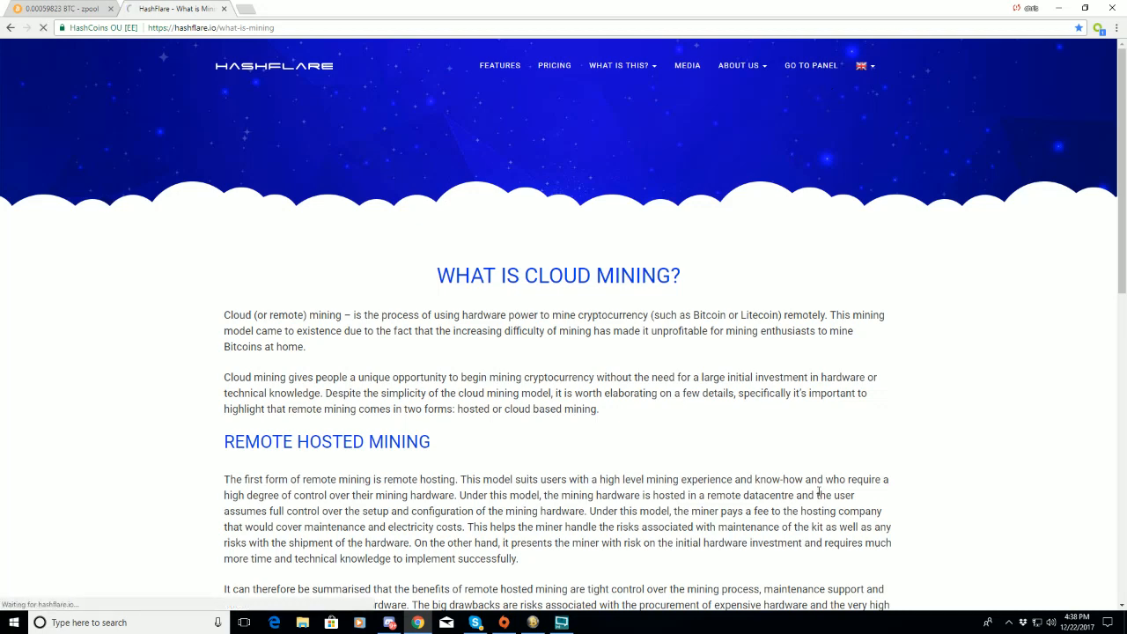
{"action": "left_click", "coordinate": [810, 65]}
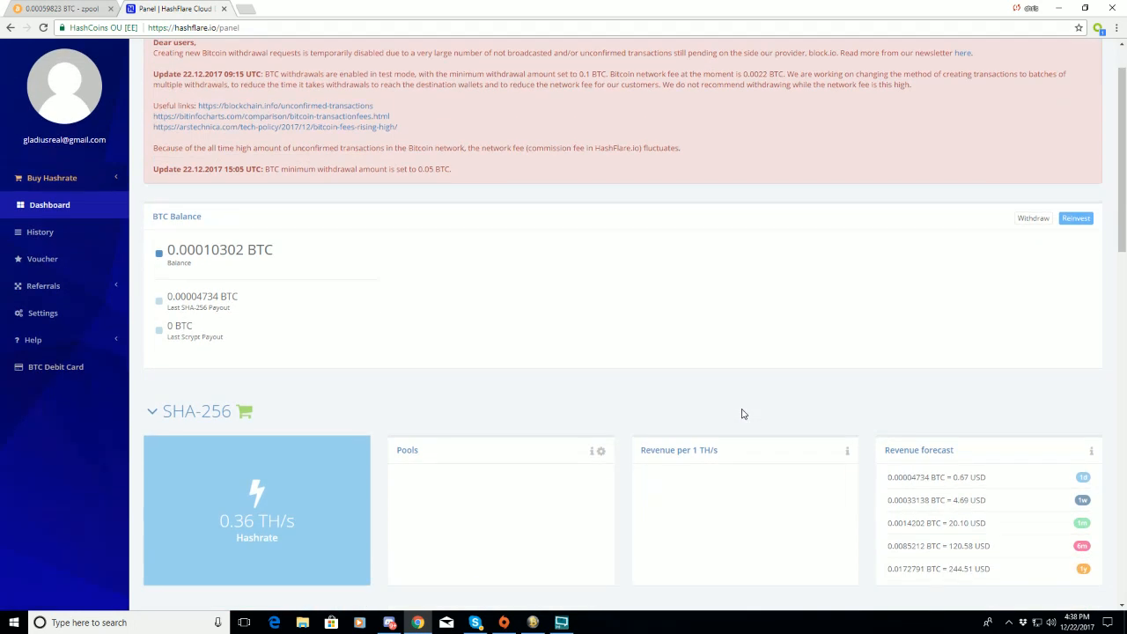
{"action": "mouse_move", "coordinate": [955, 572]}
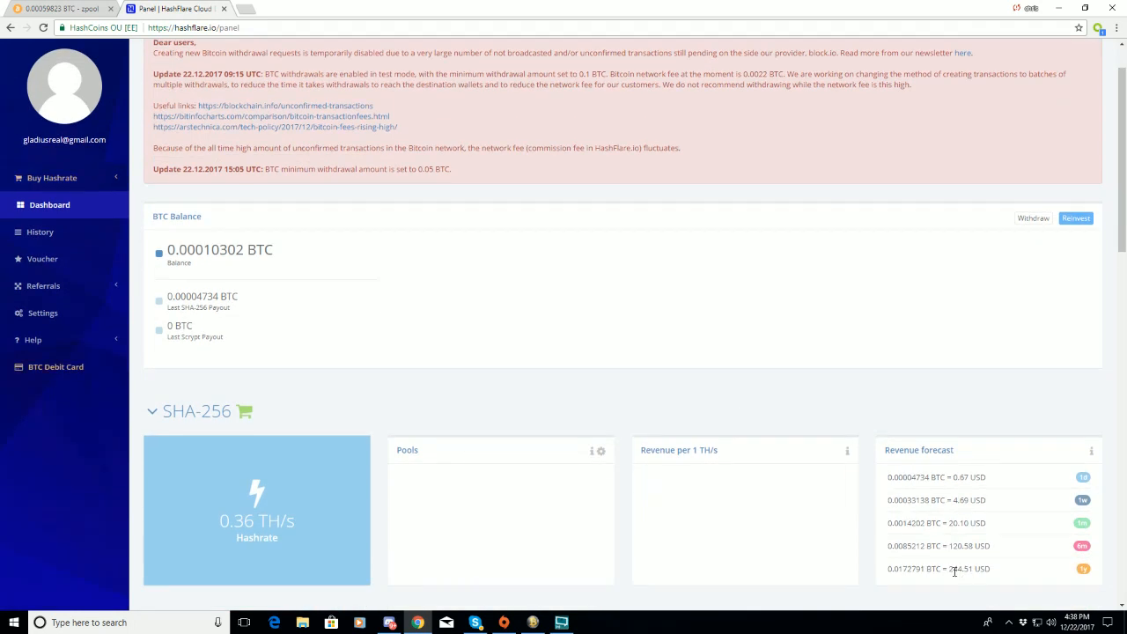
{"action": "double_click", "coordinate": [968, 568]}
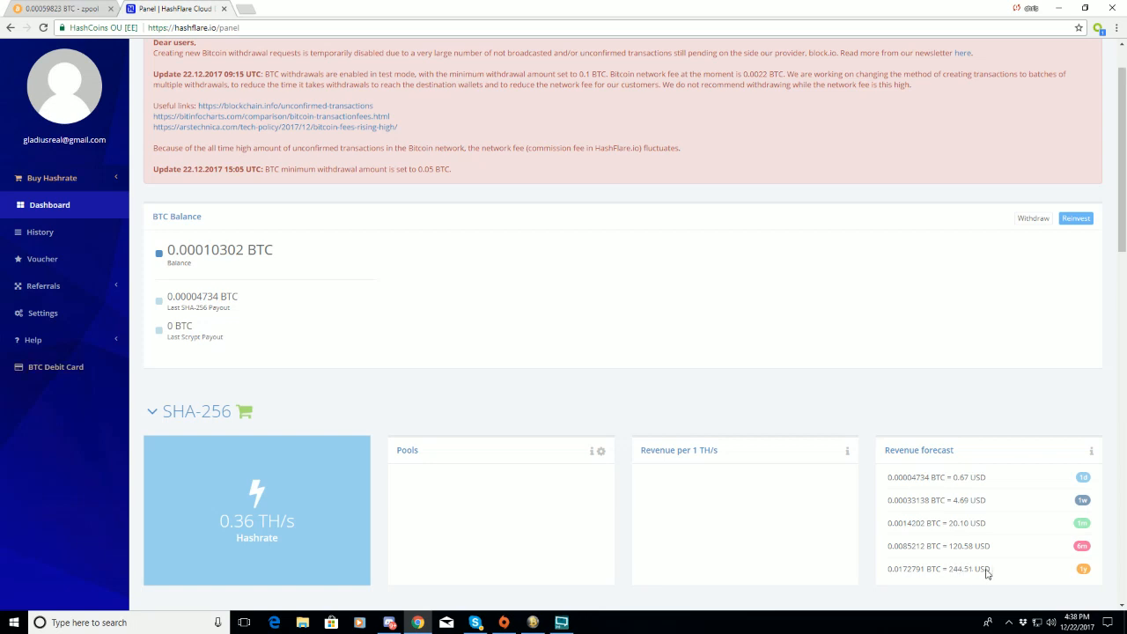
{"action": "mouse_move", "coordinate": [948, 570]}
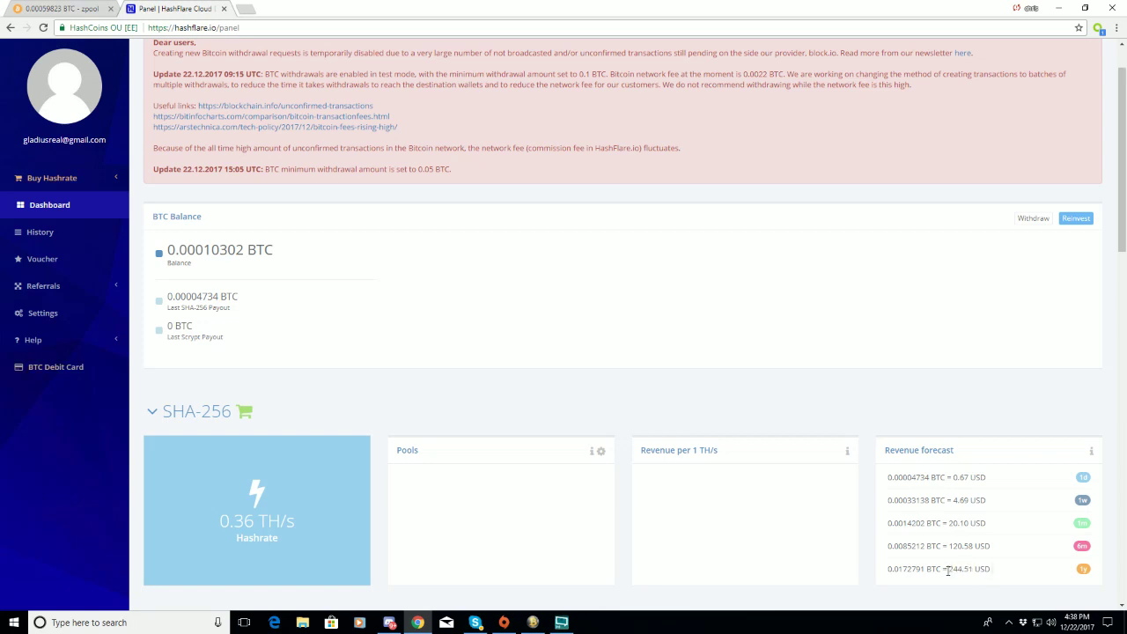
{"action": "mouse_move", "coordinate": [827, 477]}
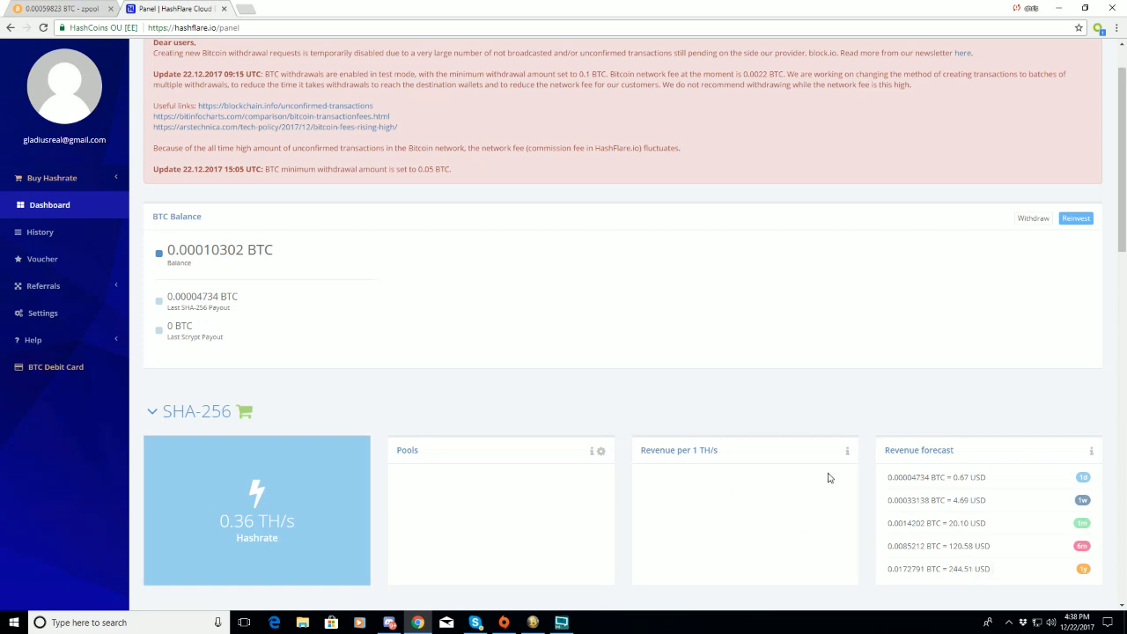
{"action": "mouse_move", "coordinate": [566, 295]}
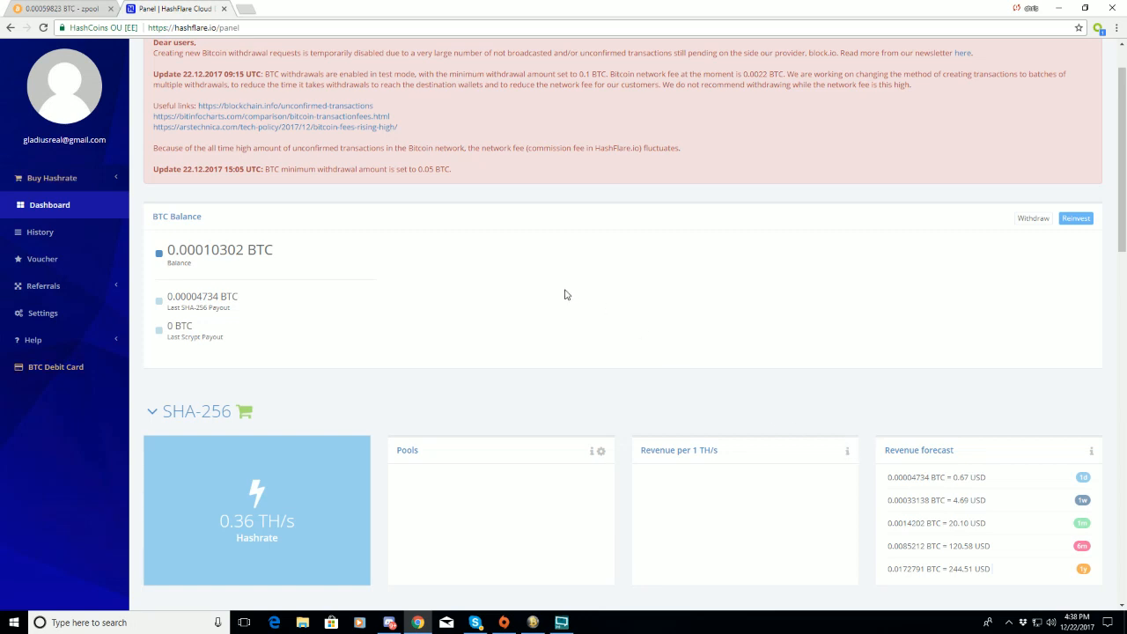
{"action": "scroll", "scroll_direction": "down", "scroll_amount": 3}
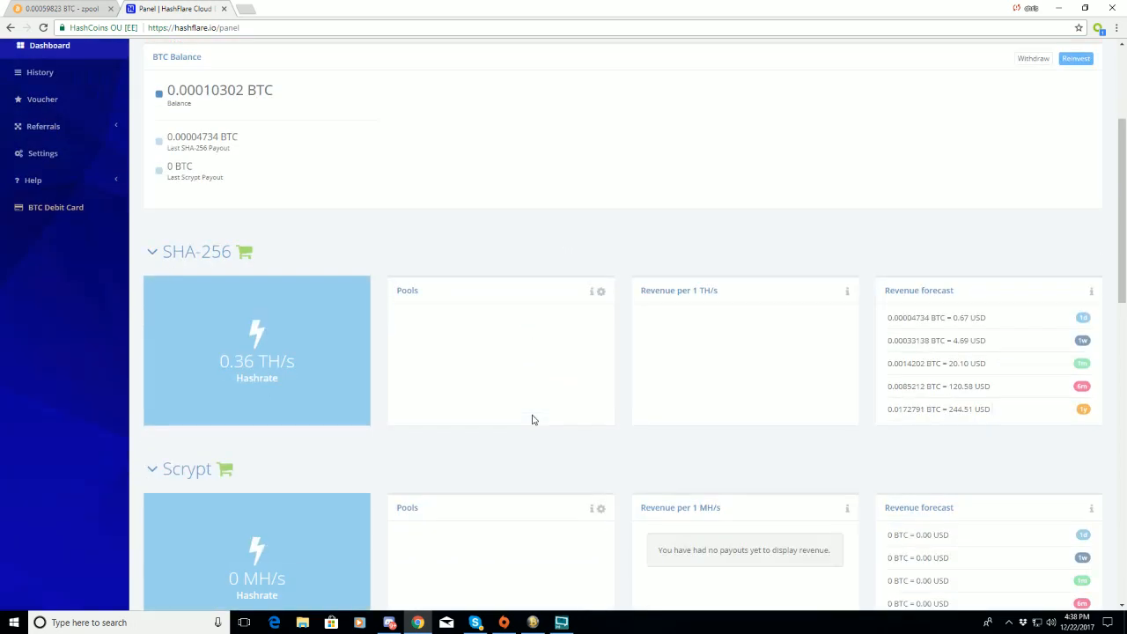
{"action": "scroll", "scroll_direction": "down", "scroll_amount": 3}
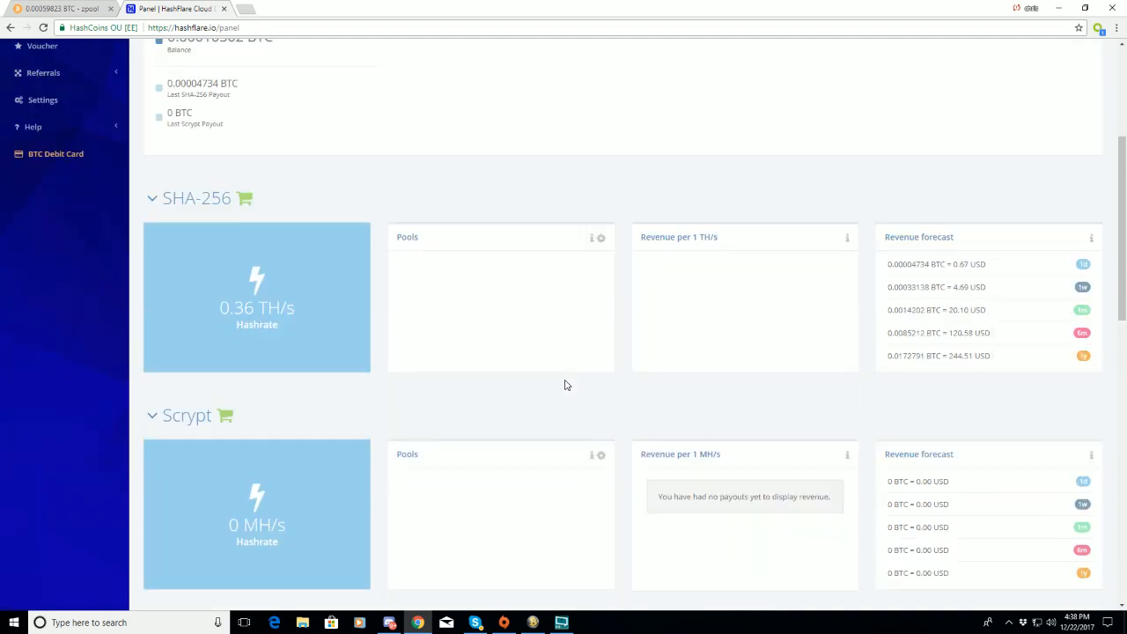
{"action": "scroll", "scroll_direction": "up", "scroll_amount": 3}
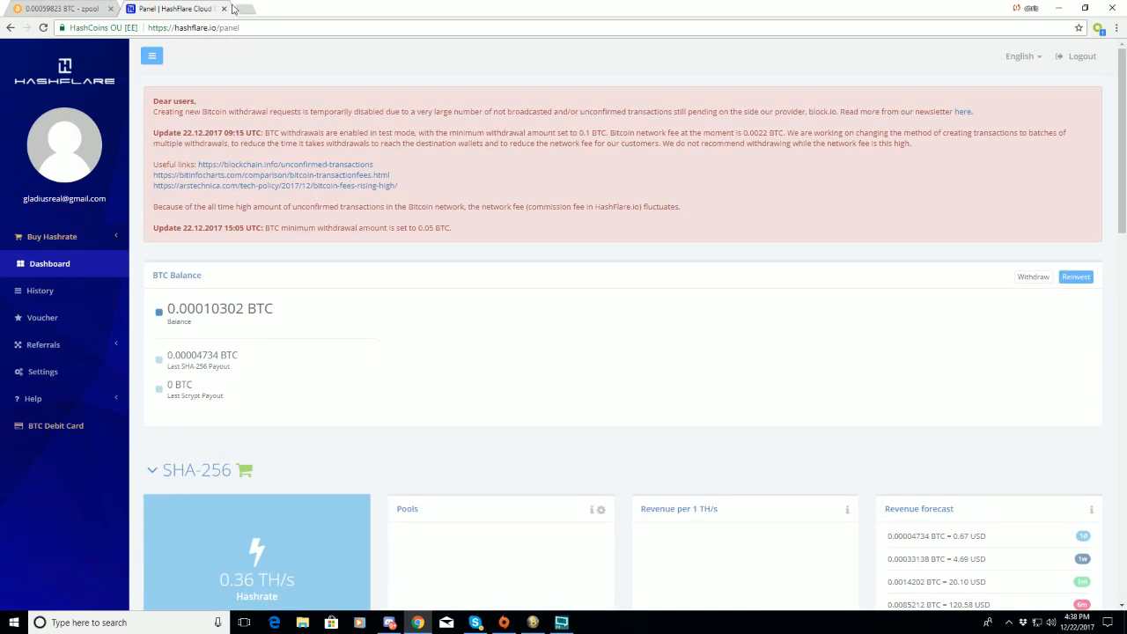
- Close HashFlare, return to the zpool wallet and bring up Awesome Miner
{"action": "left_click", "coordinate": [244, 9]}
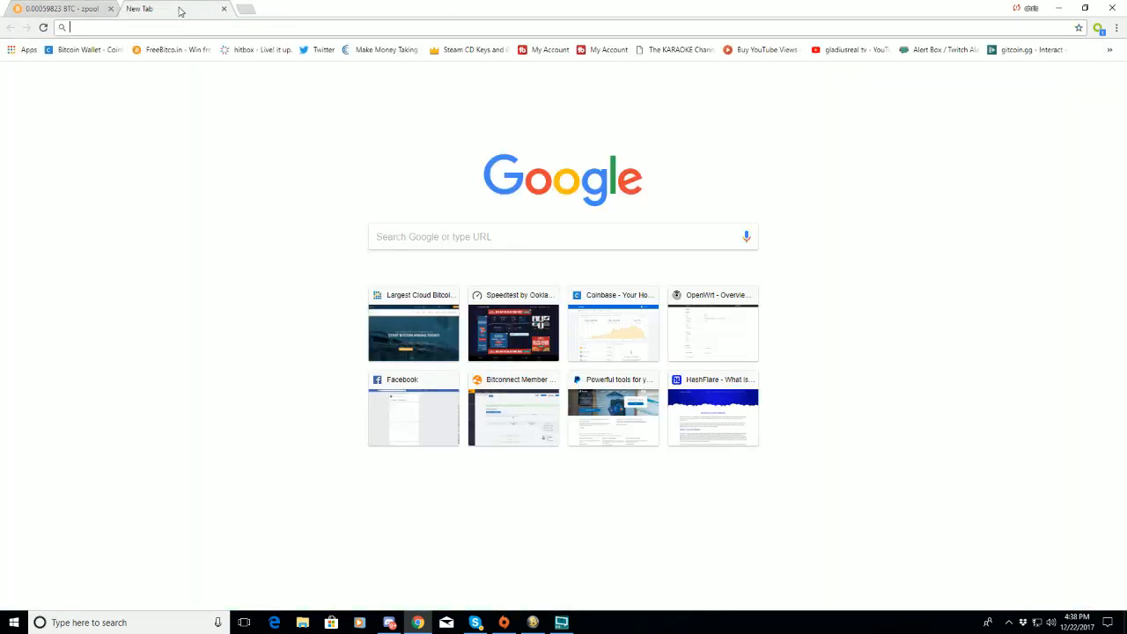
{"action": "left_click", "coordinate": [57, 9]}
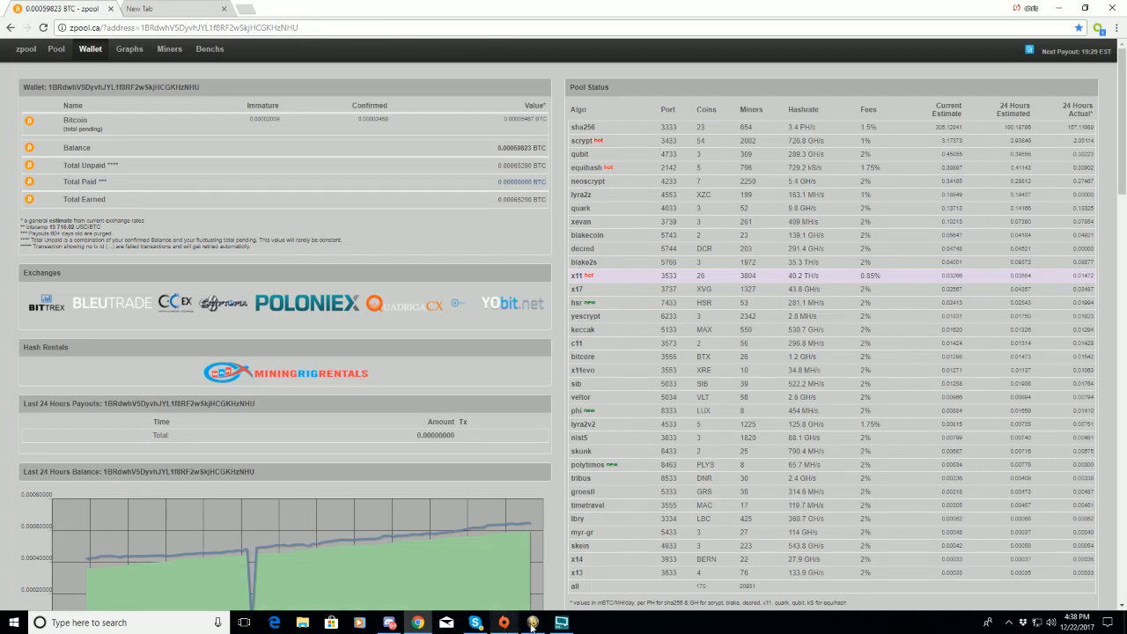
{"action": "left_click", "coordinate": [531, 623]}
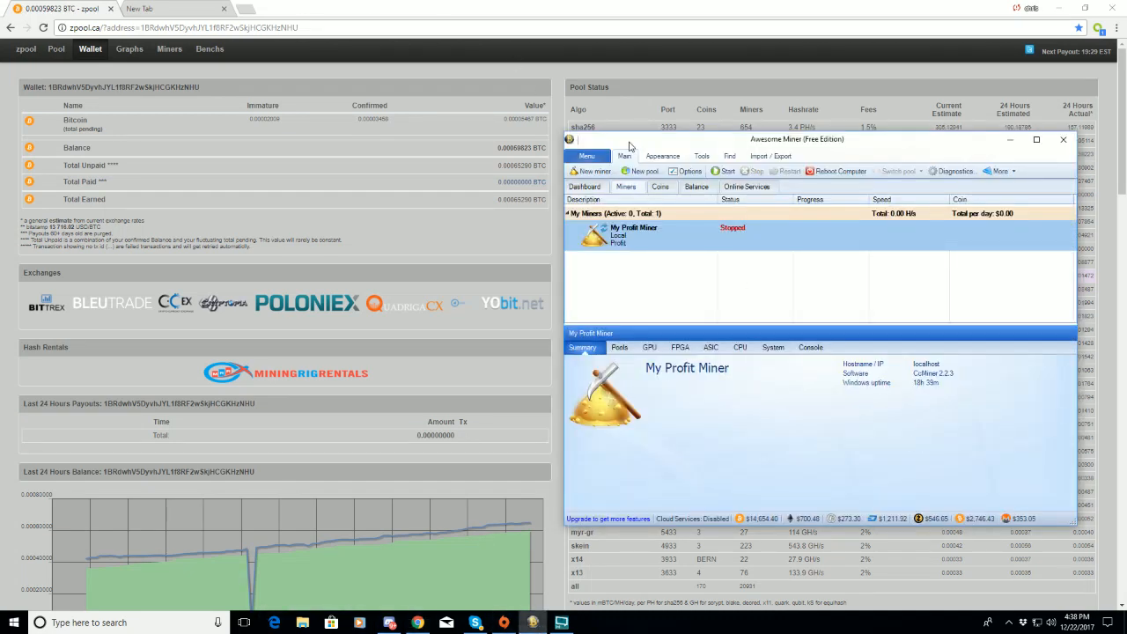
{"action": "mouse_move", "coordinate": [851, 84]}
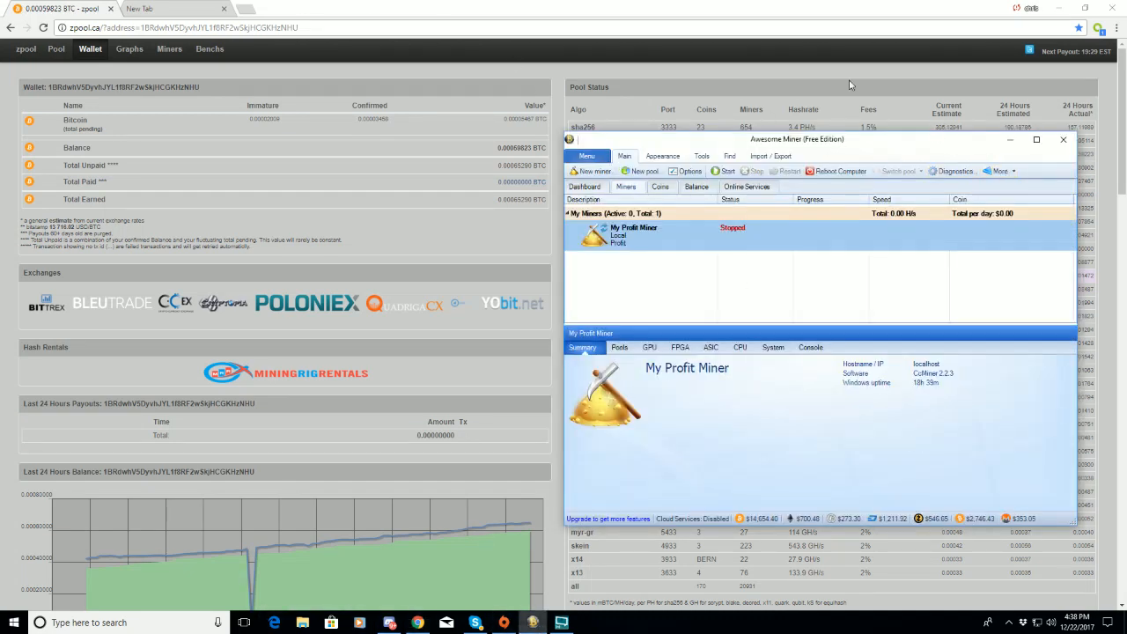
- Expand the bookmarks bar overflow on a new tab and scroll the mining and crypto bookmarks
{"action": "left_click", "coordinate": [172, 9]}
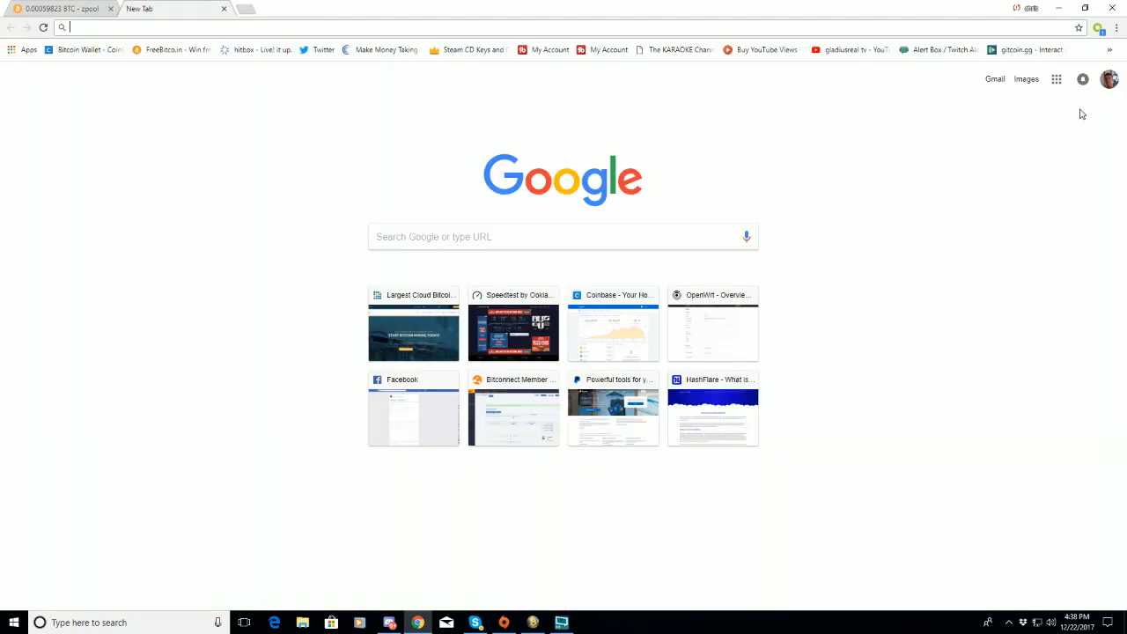
{"action": "mouse_move", "coordinate": [1105, 58]}
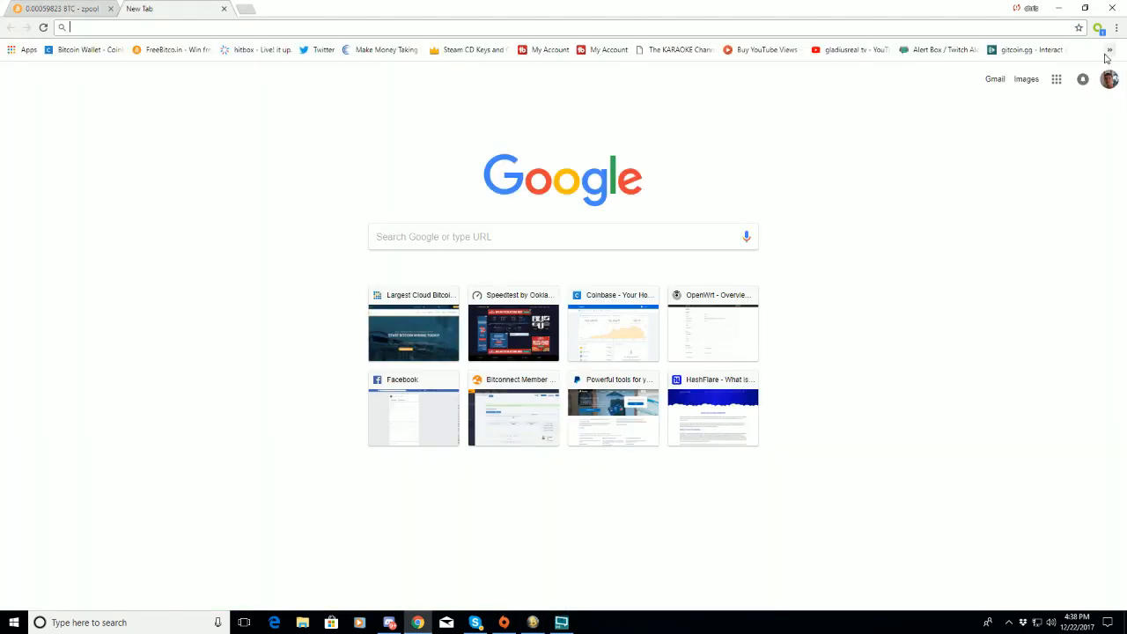
{"action": "left_click", "coordinate": [1110, 49]}
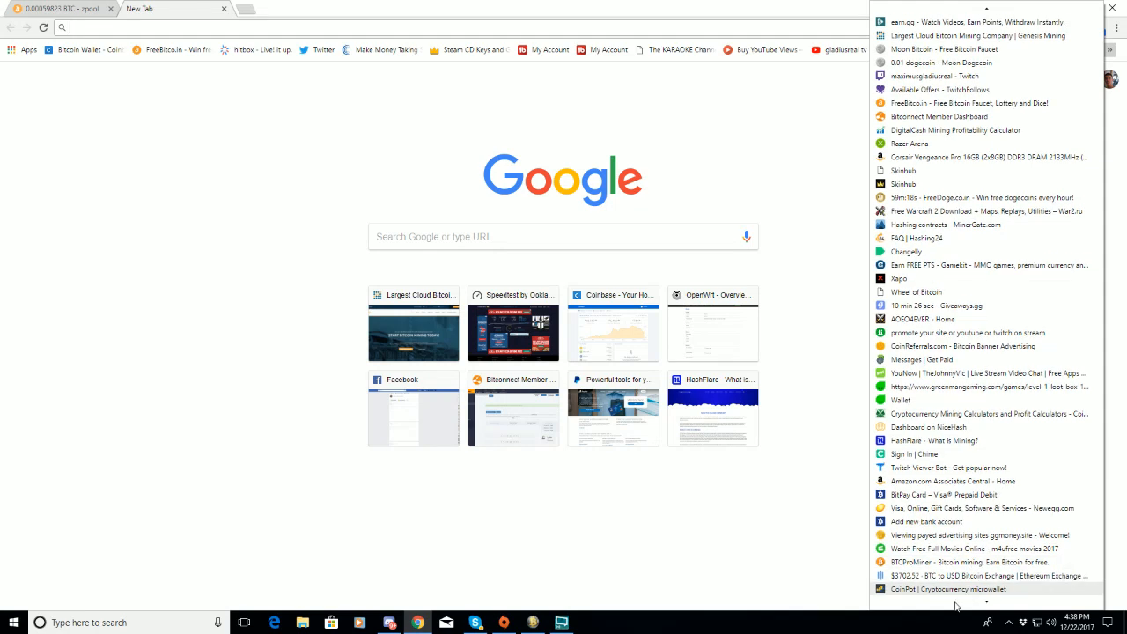
{"action": "scroll", "scroll_direction": "down", "scroll_amount": 3}
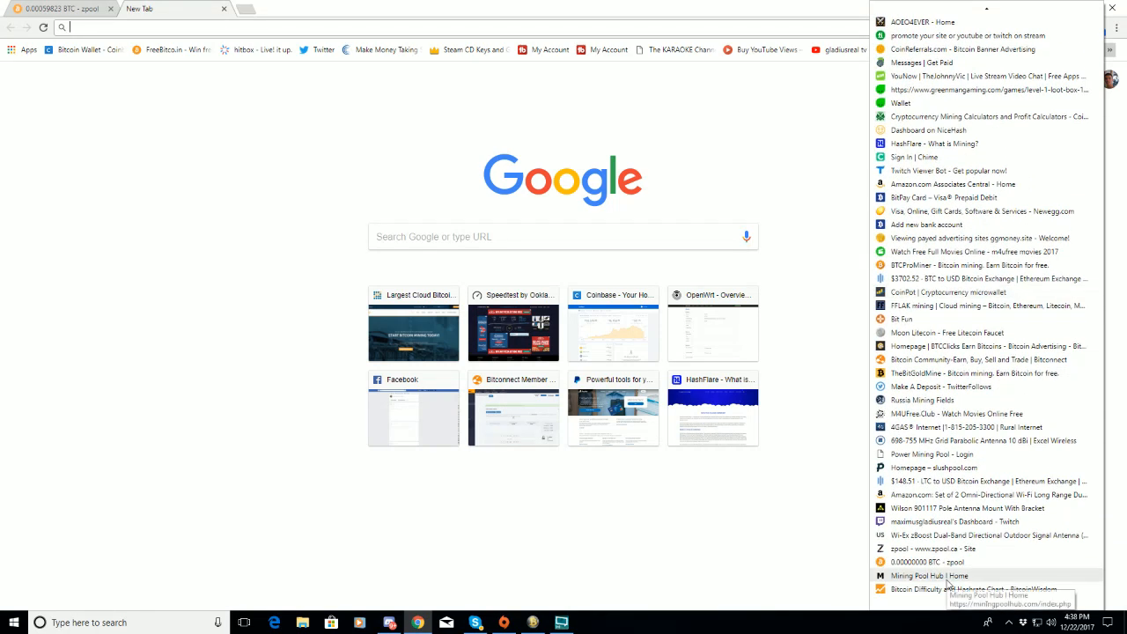
{"action": "mouse_move", "coordinate": [377, 26]}
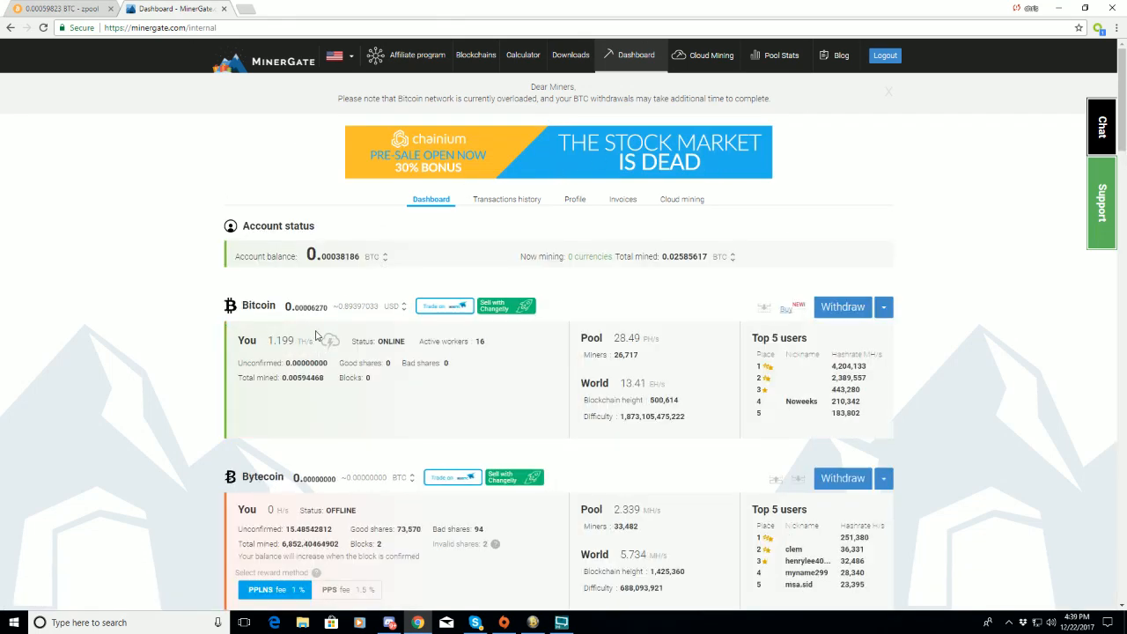
{"action": "mouse_move", "coordinate": [301, 357]}
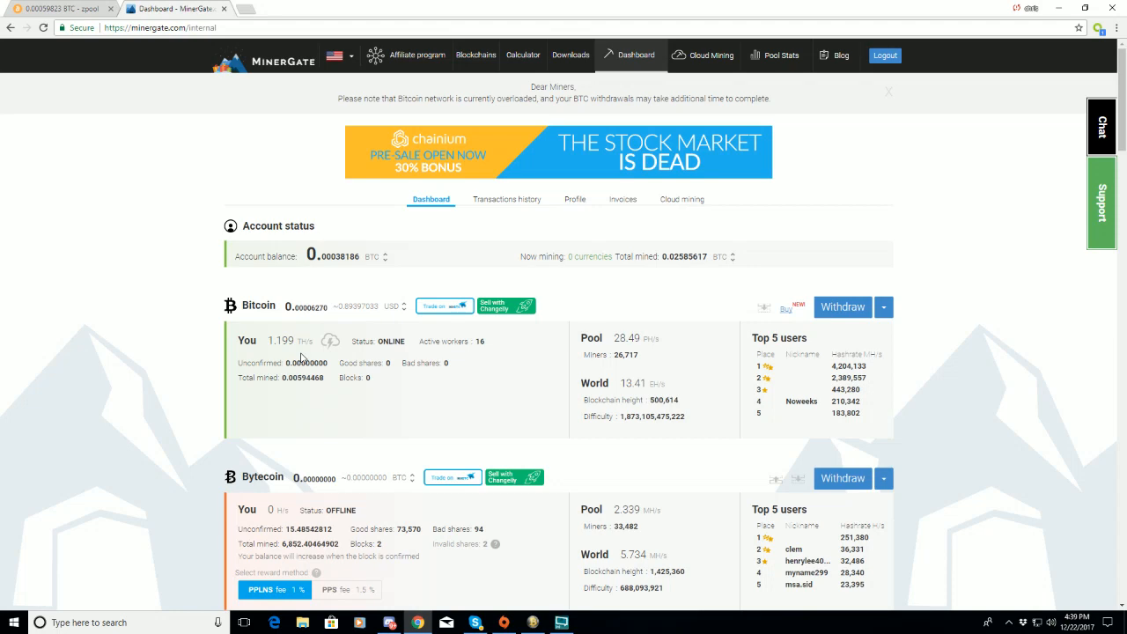
{"action": "mouse_move", "coordinate": [355, 358]}
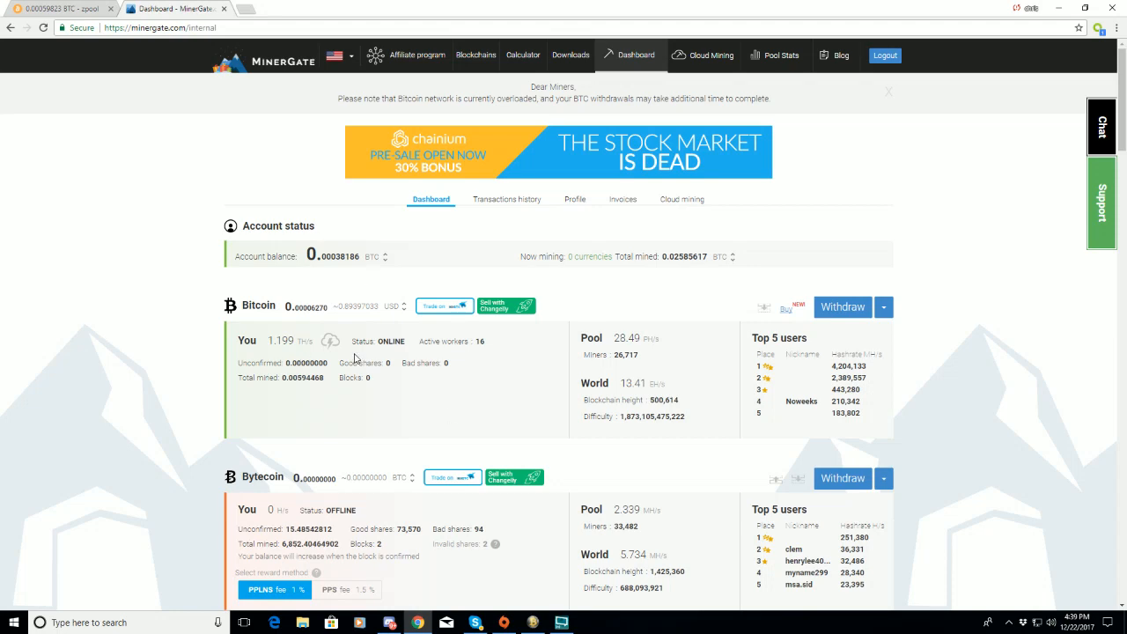
- Scroll the MinerGate dashboard past Bitcoin to the Bytecoin, Monero and Ethereum stats
{"action": "scroll", "scroll_direction": "down", "scroll_amount": 3}
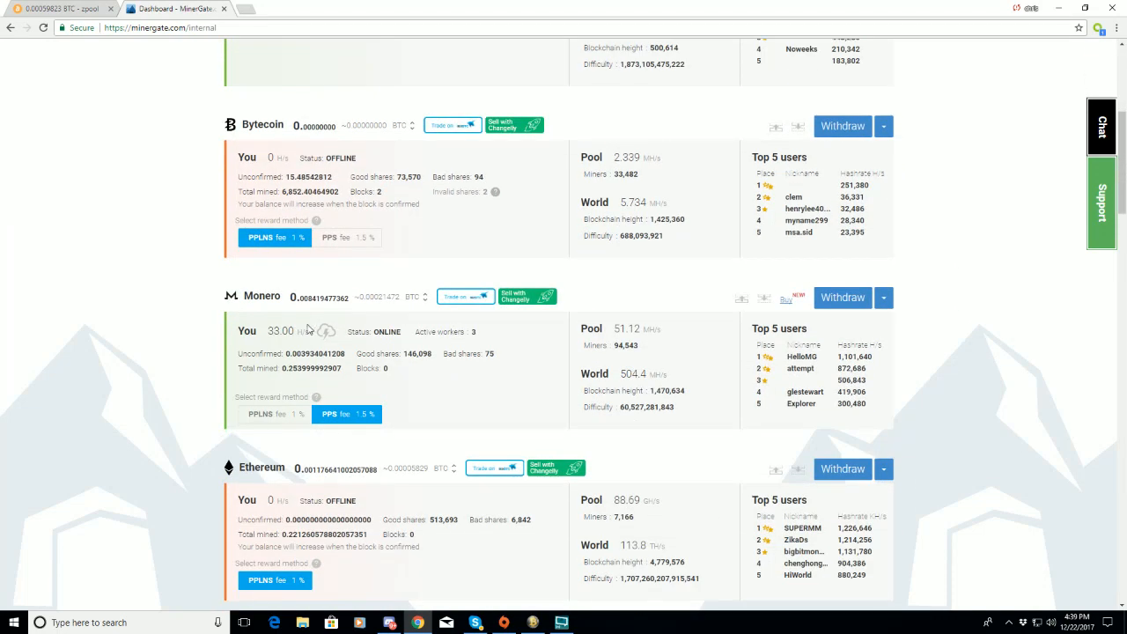
{"action": "mouse_move", "coordinate": [290, 337]}
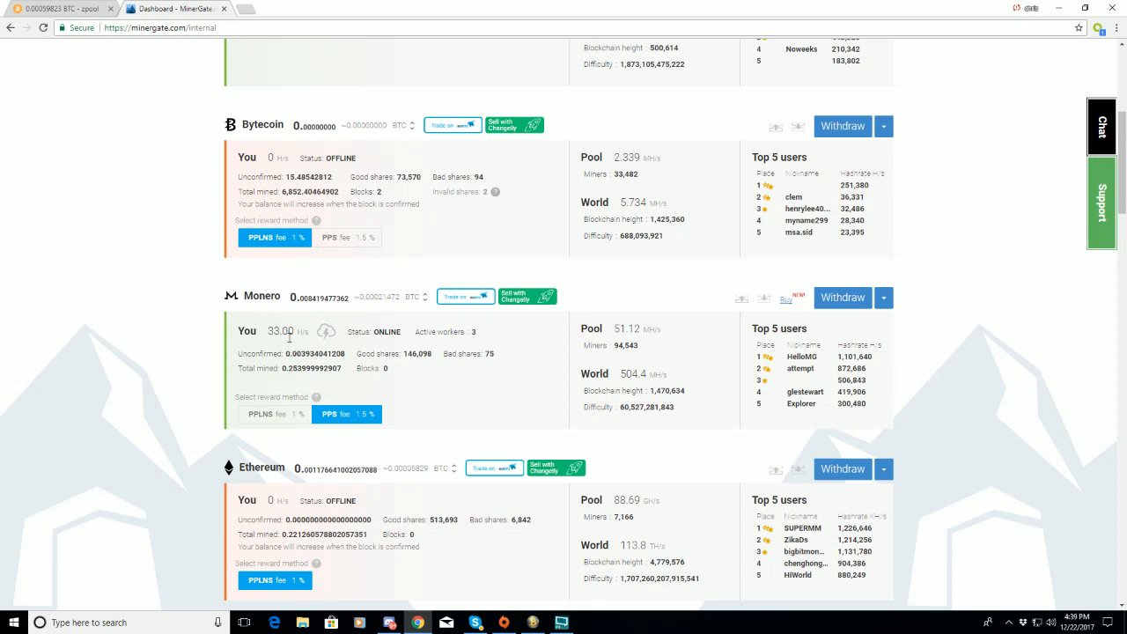
{"action": "mouse_move", "coordinate": [246, 315]}
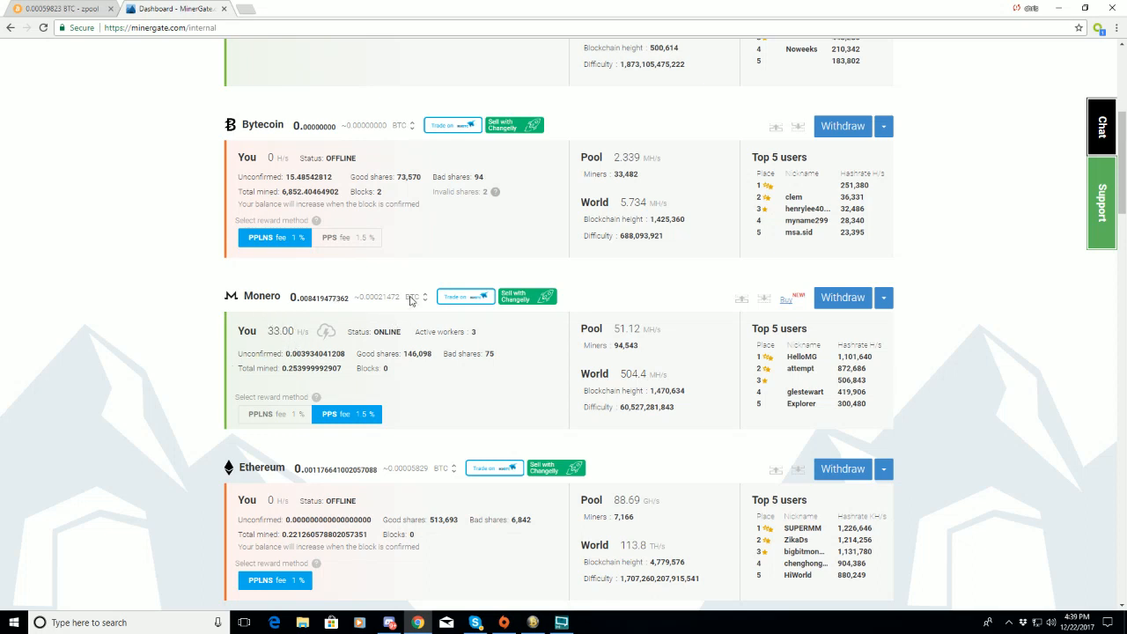
{"action": "mouse_move", "coordinate": [299, 331]}
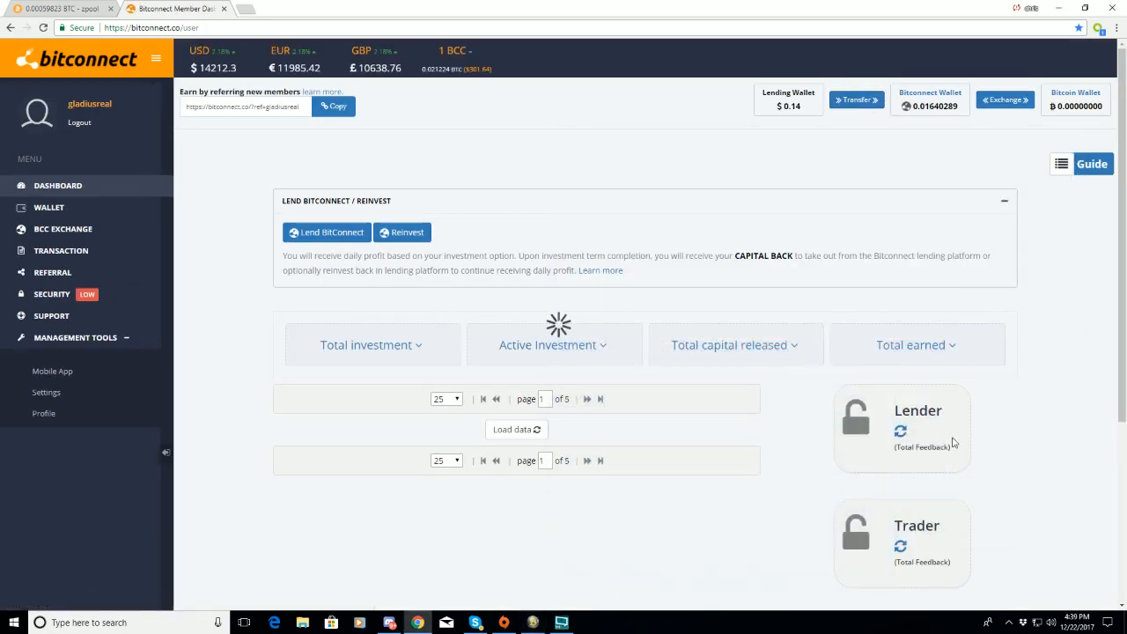
- Expand BitConnect's Total earned: $56.63 lending profit, $0.00 affiliate bonus, $56.63 total
{"action": "left_click", "coordinate": [909, 344]}
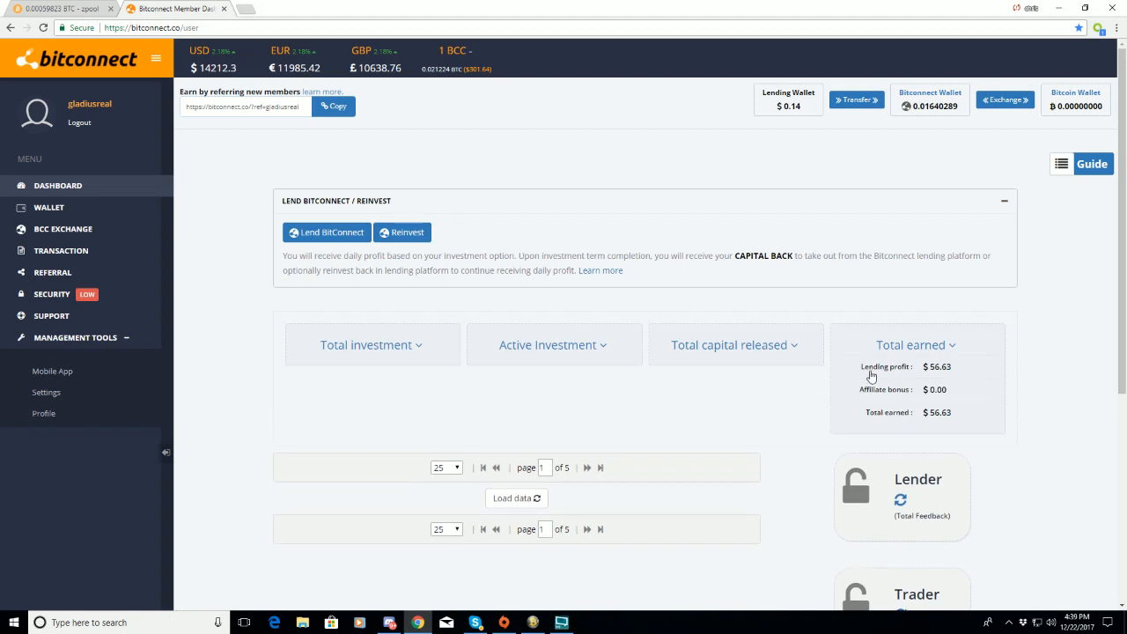
{"action": "double_click", "coordinate": [937, 366]}
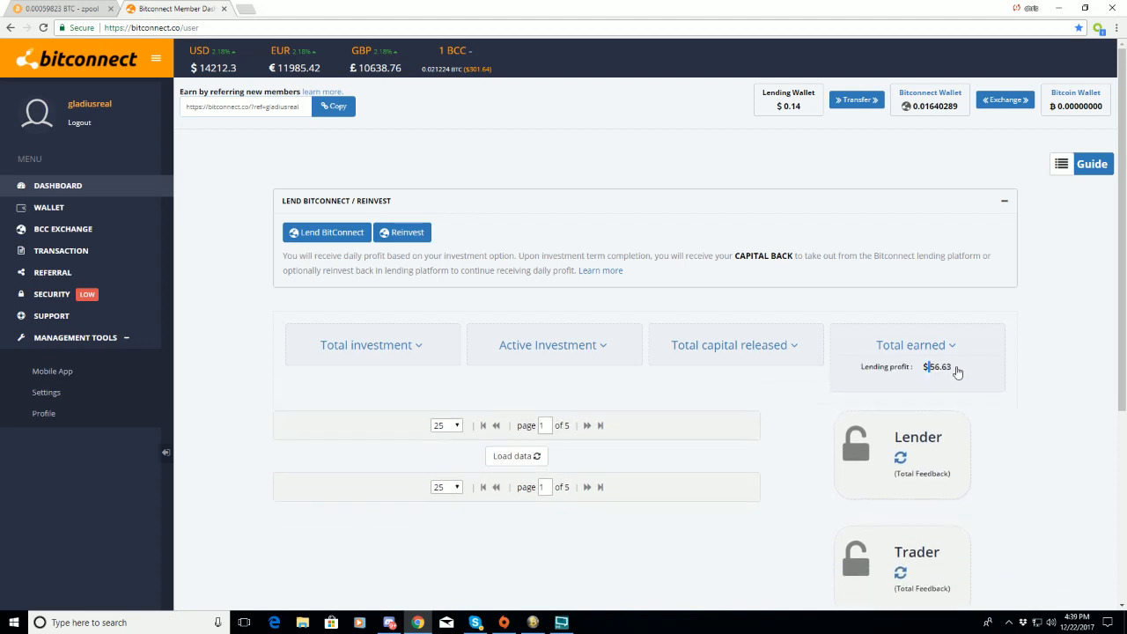
{"action": "left_click", "coordinate": [915, 345]}
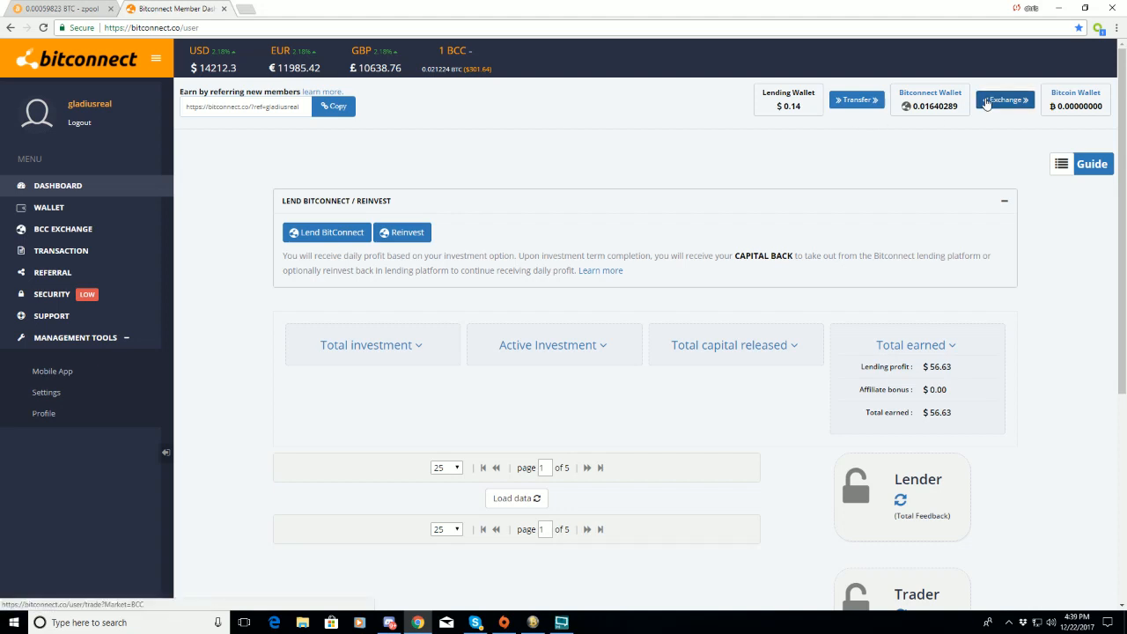
- Open the BCC exchange, fill Sell BCC with the entire balance, then scroll back up
{"action": "left_click", "coordinate": [1004, 100]}
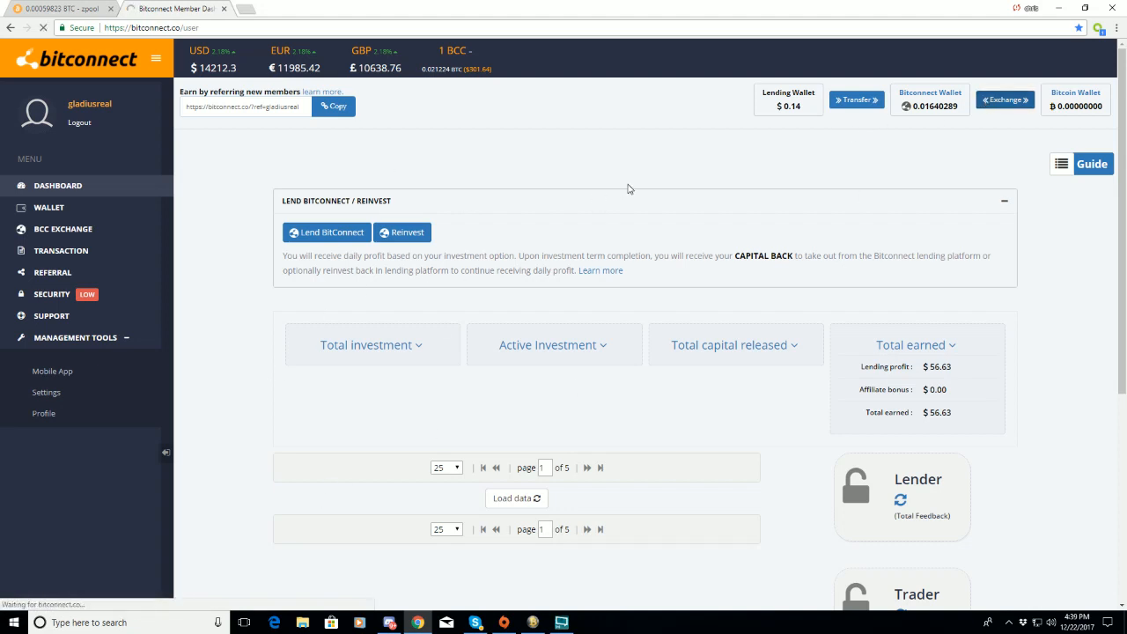
{"action": "left_click", "coordinate": [62, 229]}
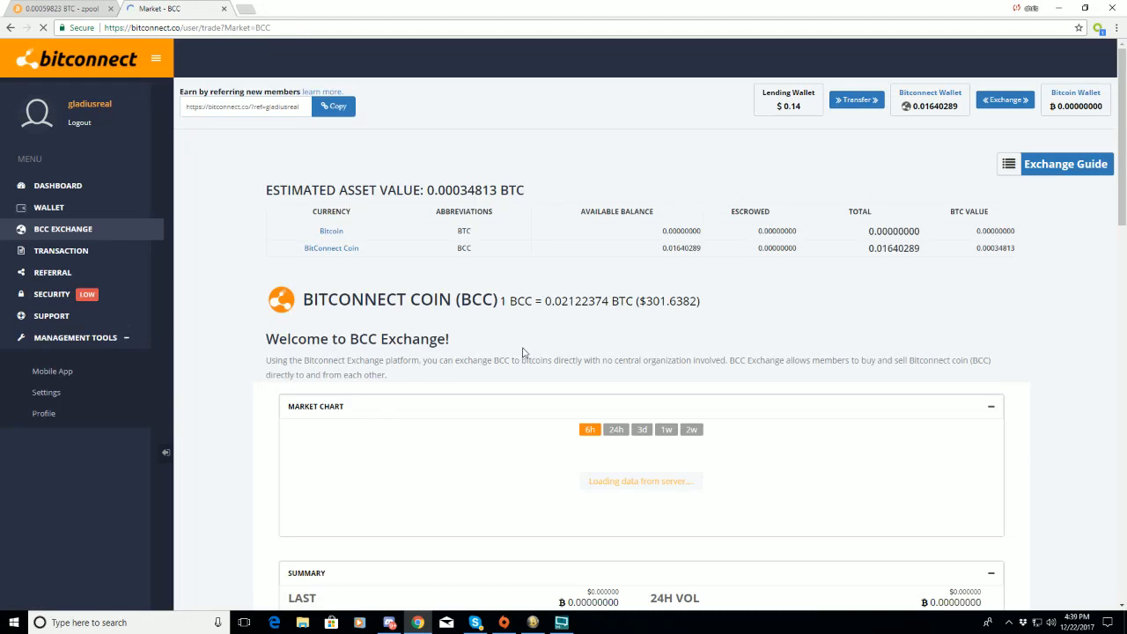
{"action": "scroll", "scroll_direction": "down", "scroll_amount": 3}
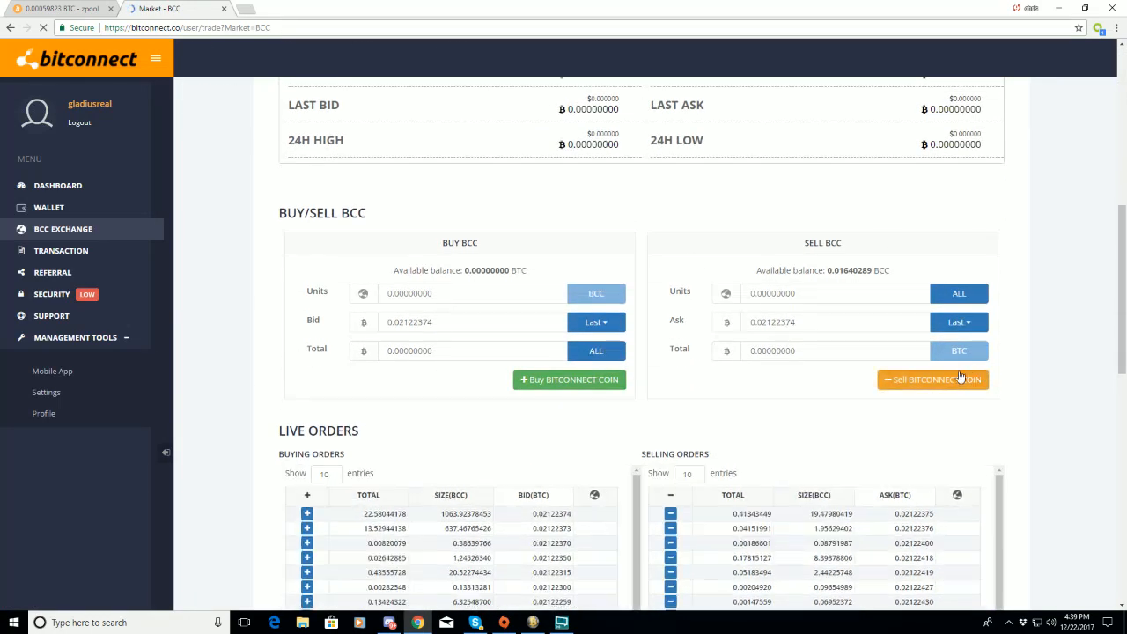
{"action": "left_click", "coordinate": [959, 294]}
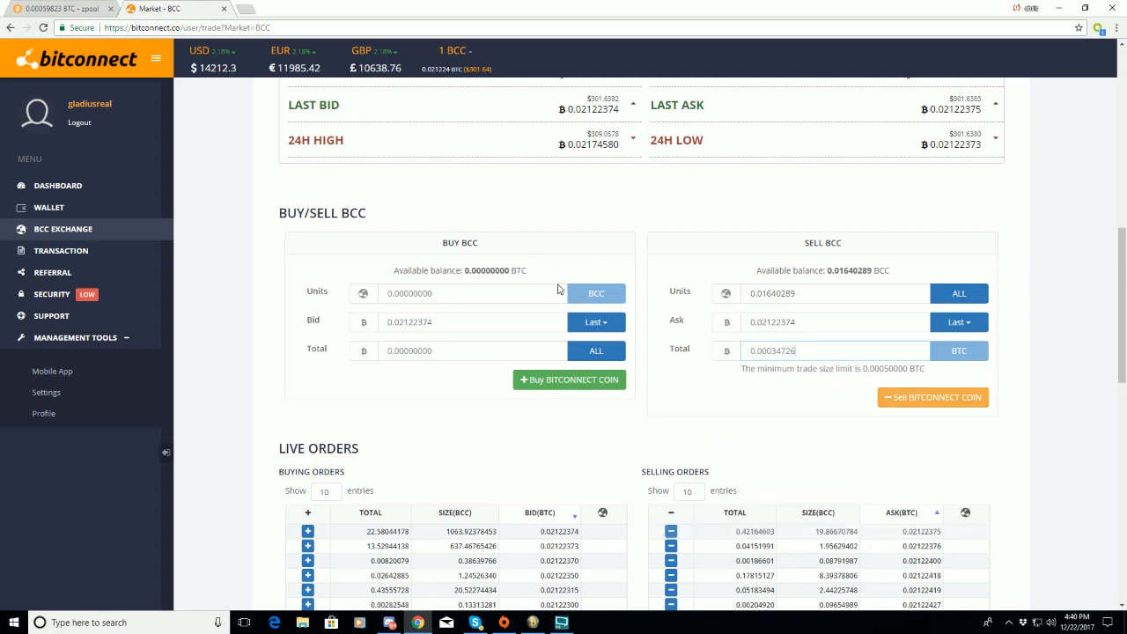
{"action": "scroll", "scroll_direction": "down", "scroll_amount": 3}
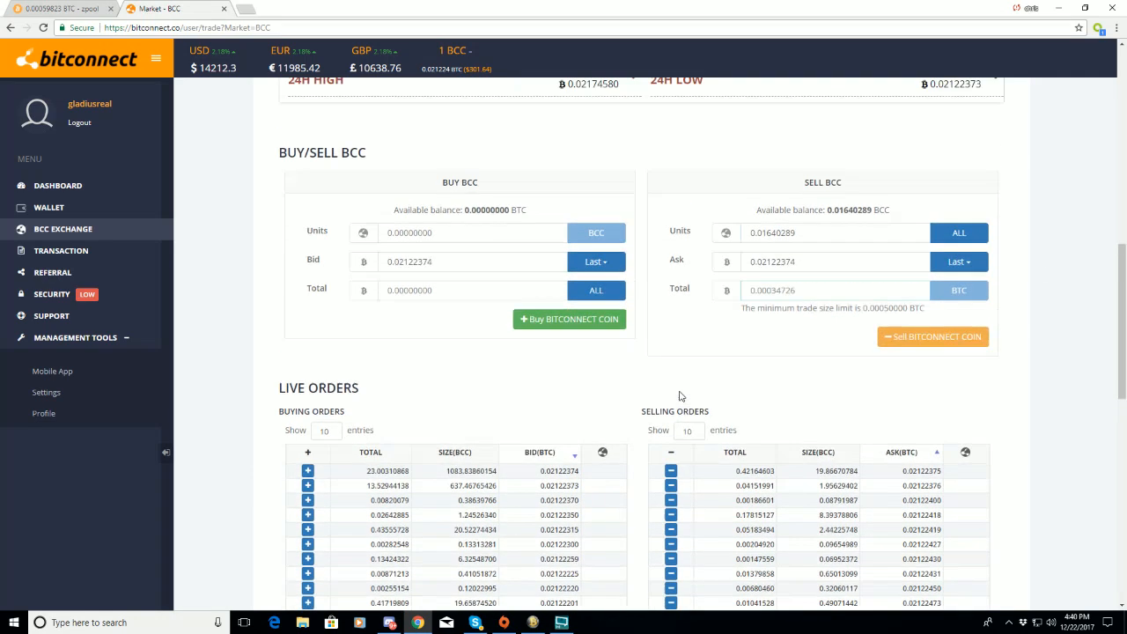
{"action": "scroll", "scroll_direction": "up", "scroll_amount": 3}
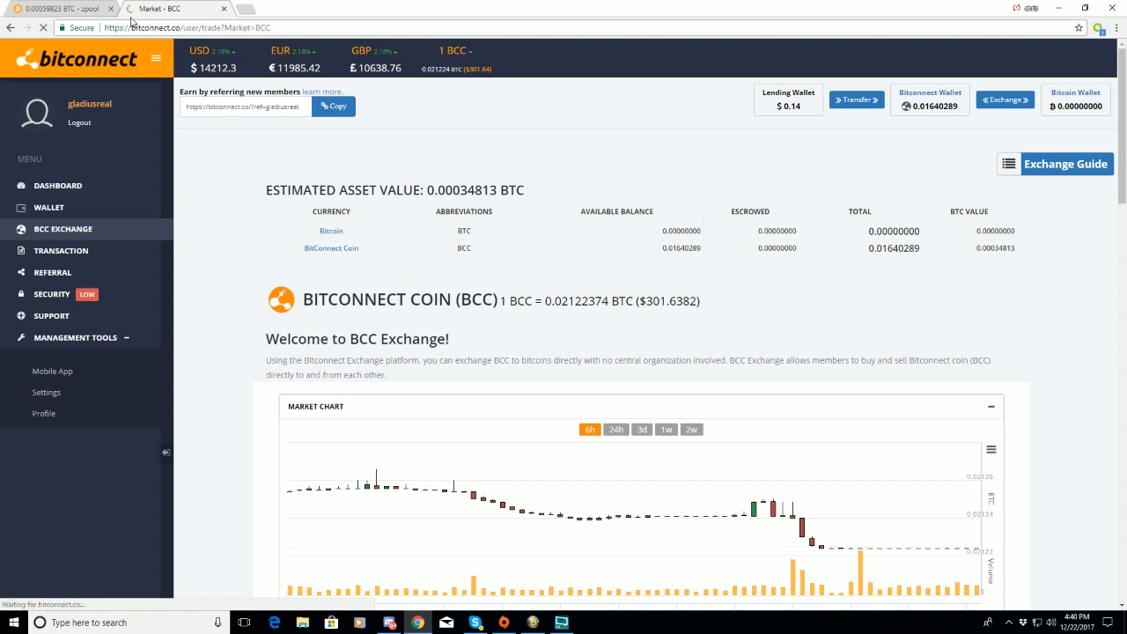
- Go to BitConnect's Dashboard, then its Referral page with sponsor, materials and team
{"action": "left_click", "coordinate": [57, 185]}
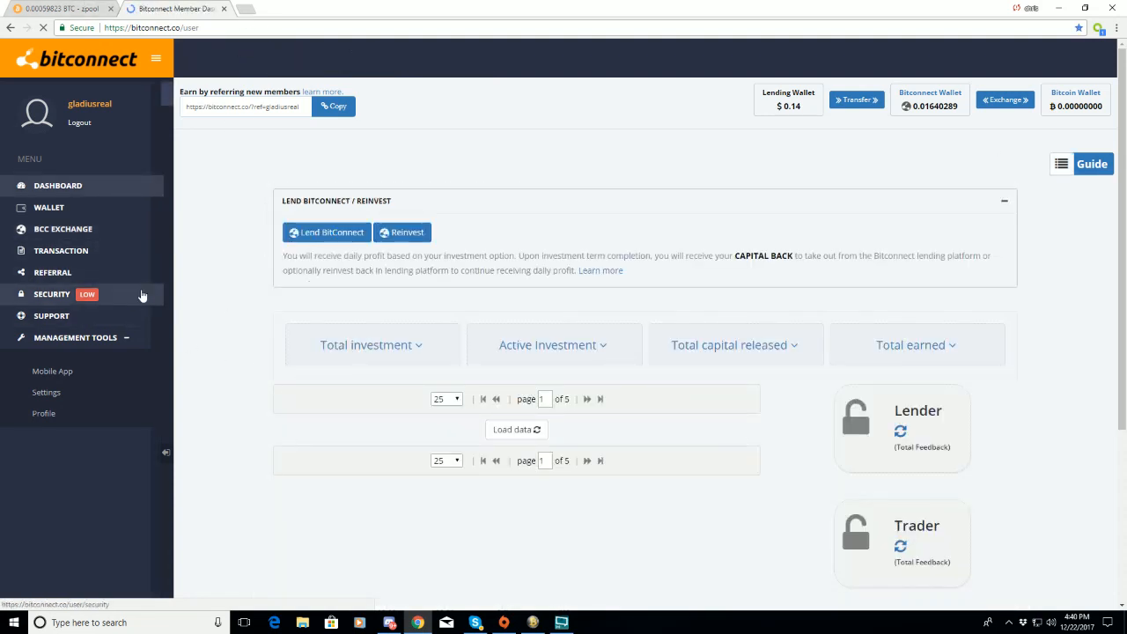
{"action": "left_click", "coordinate": [52, 272]}
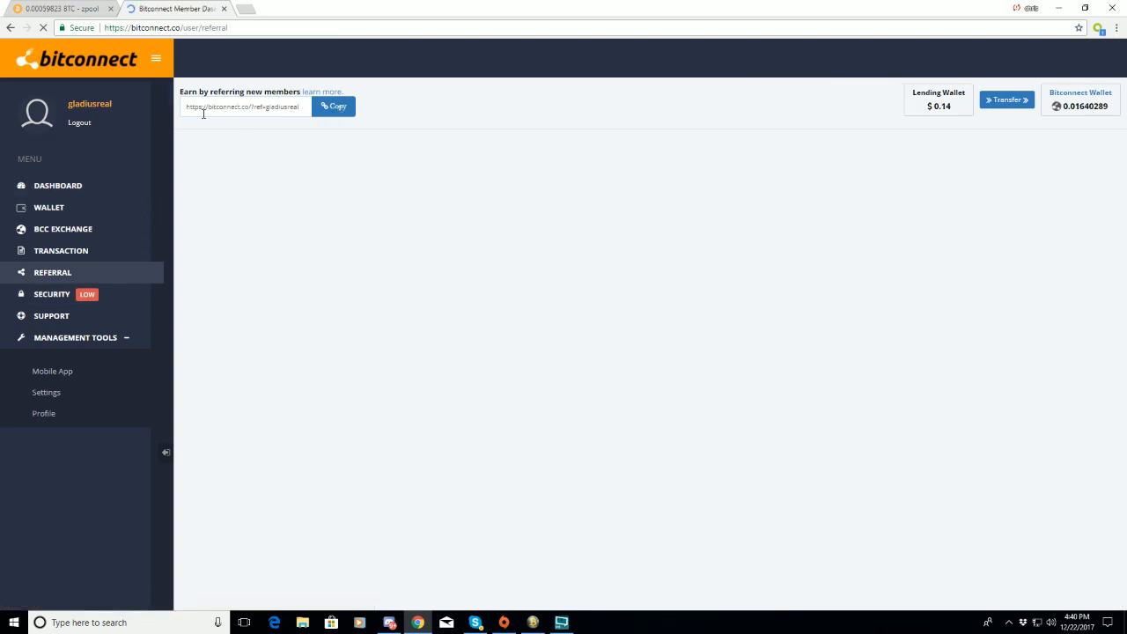
{"action": "mouse_move", "coordinate": [343, 110]}
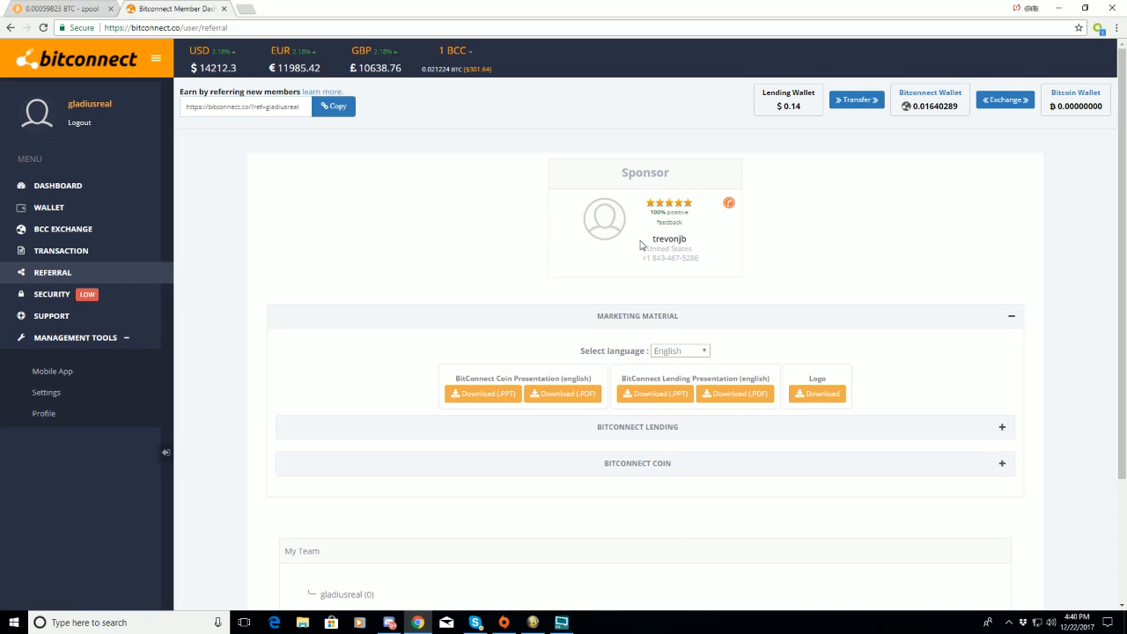
{"action": "mouse_move", "coordinate": [561, 622]}
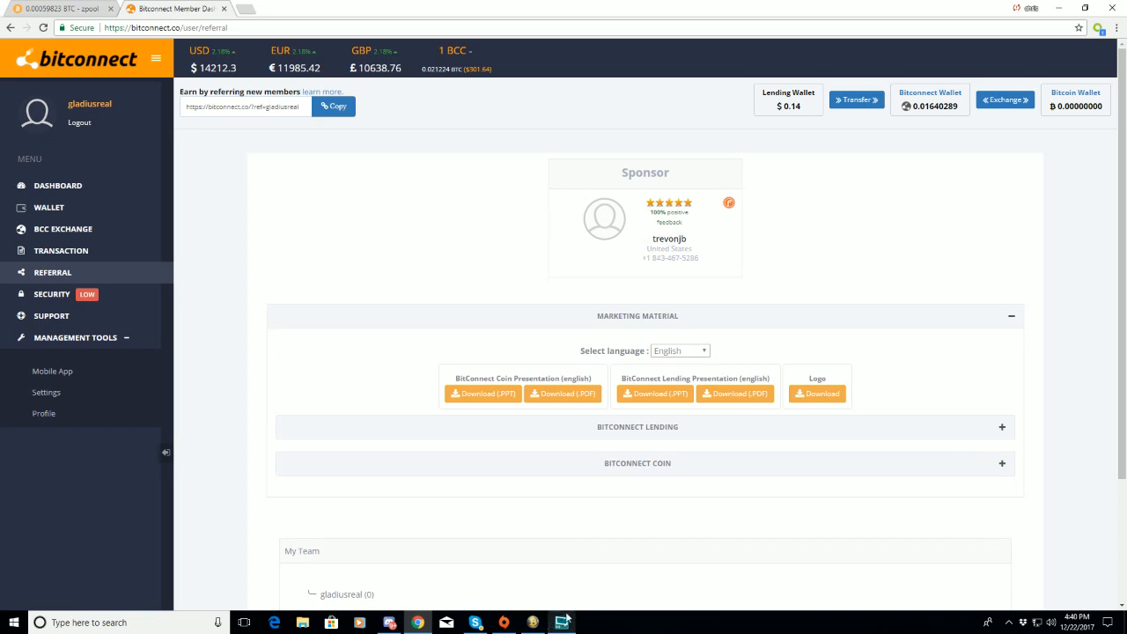